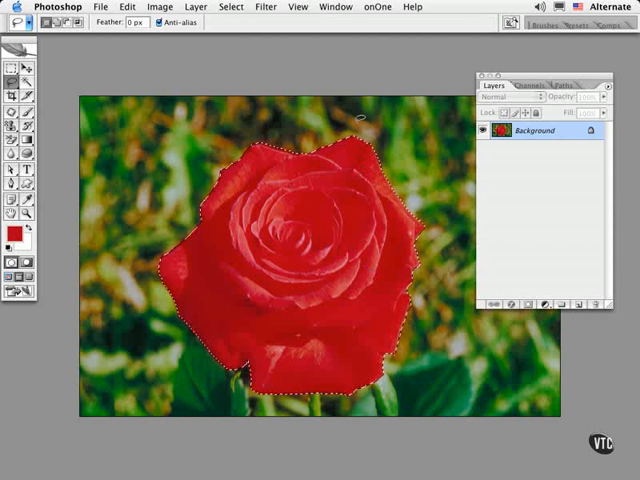
- Switch the active document from the rose photo to Mountain-goat.tif via the Window menu
{"action": "left_click", "coordinate": [336, 8]}
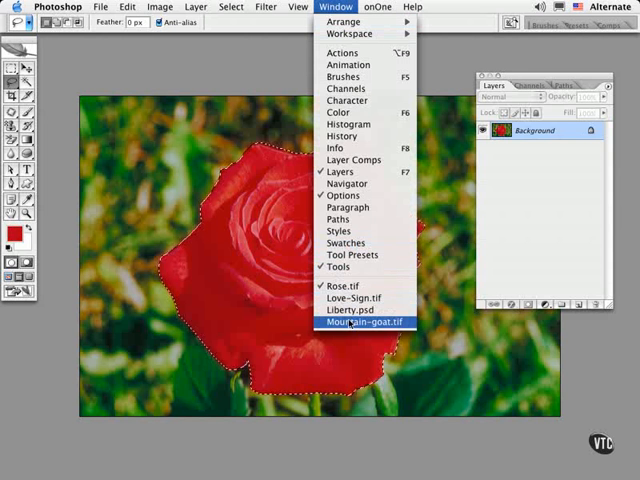
{"action": "left_click", "coordinate": [362, 322]}
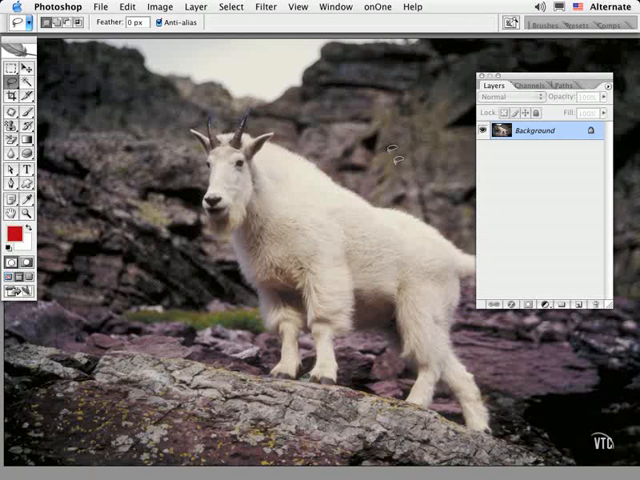
{"action": "left_click", "coordinate": [264, 6]}
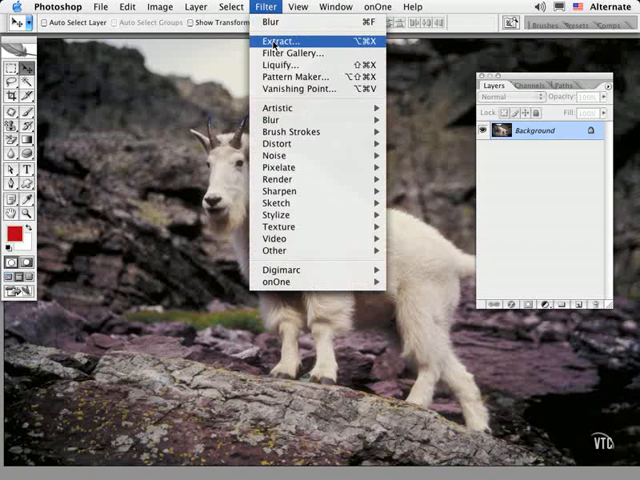
{"action": "left_click", "coordinate": [280, 40]}
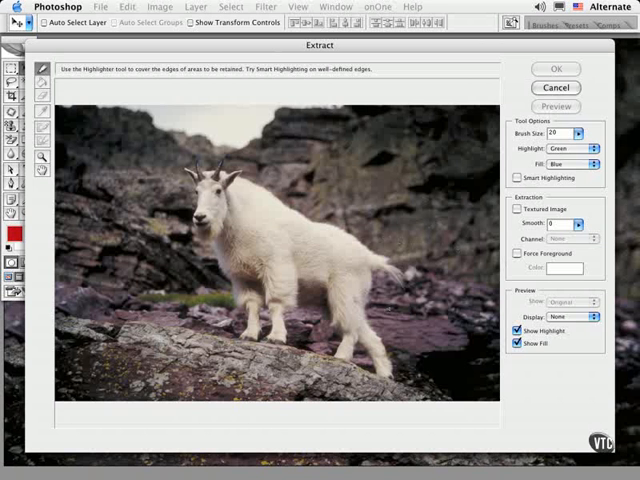
{"action": "left_click", "coordinate": [556, 68]}
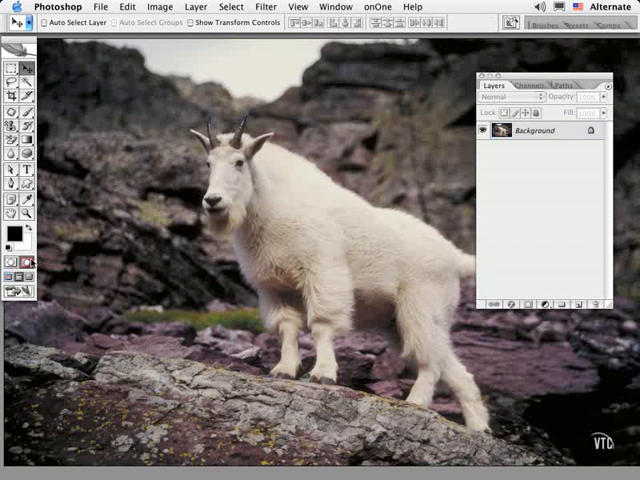
{"action": "mouse_move", "coordinate": [28, 262]}
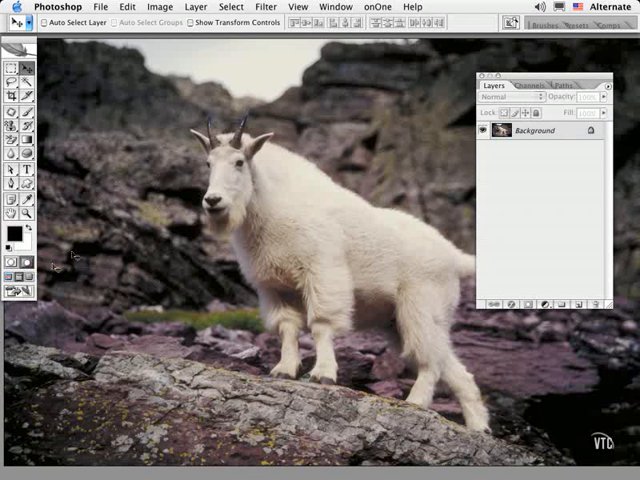
{"action": "mouse_move", "coordinate": [210, 224]}
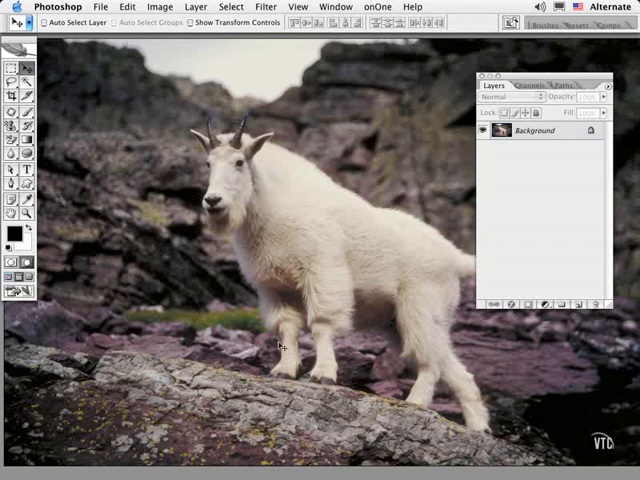
{"action": "mouse_move", "coordinate": [276, 300]}
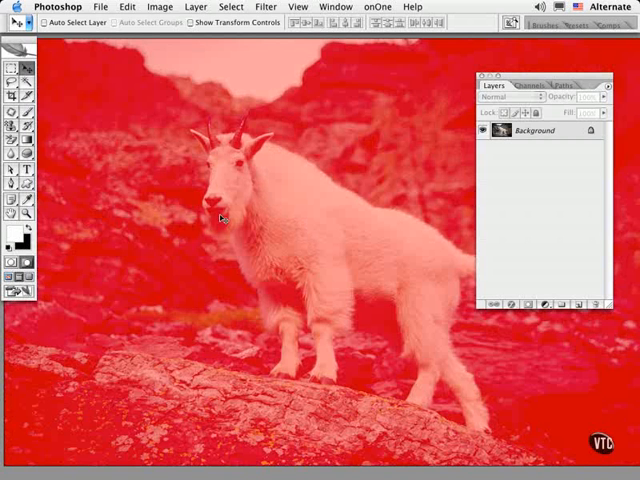
- With the Brush tool, paint the goat's horns, face, cheek and eye clear of the red mask overlay
{"action": "left_click", "coordinate": [12, 68]}
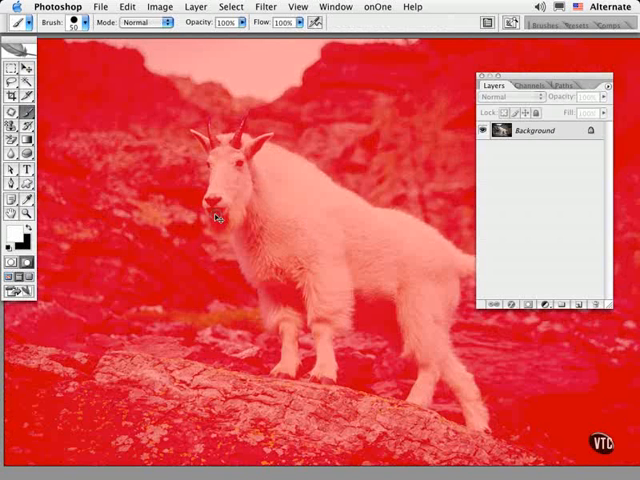
{"action": "mouse_move", "coordinate": [128, 196]}
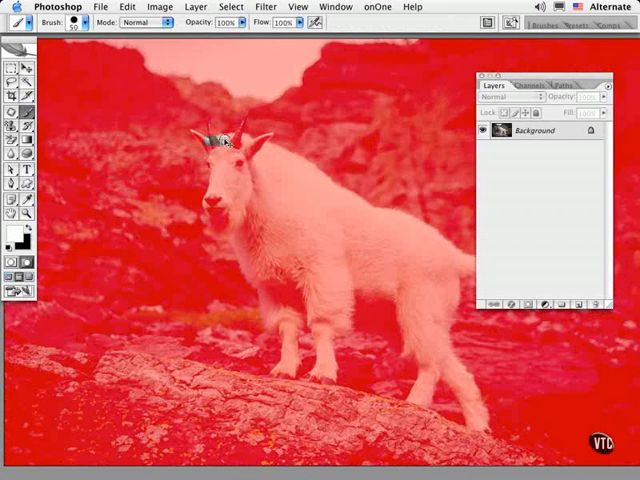
{"action": "left_click_drag", "start_coordinate": [216, 140], "coordinate": [248, 210]}
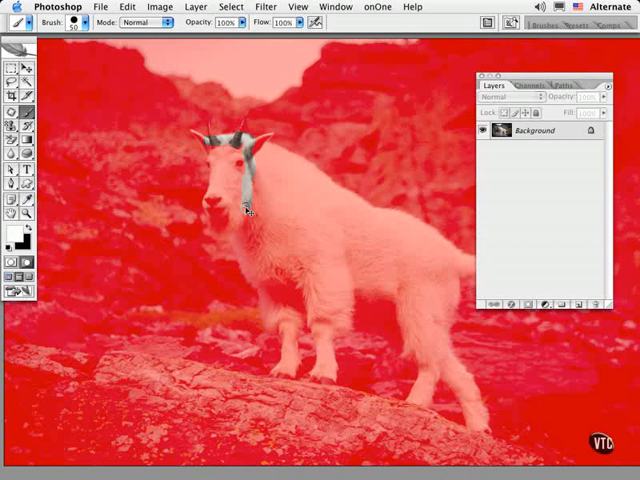
{"action": "left_click_drag", "start_coordinate": [250, 210], "coordinate": [208, 152]}
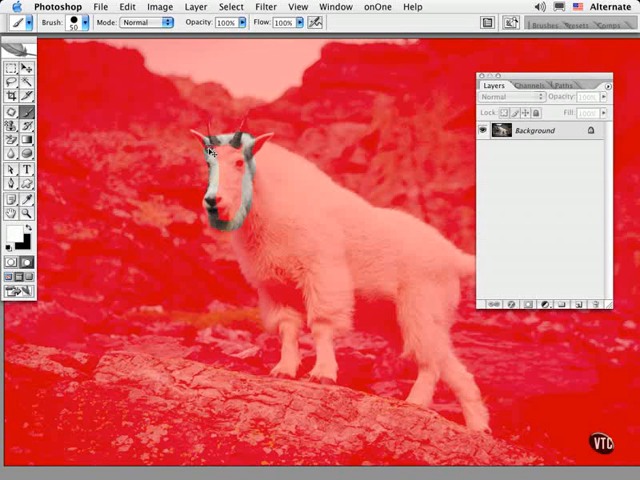
{"action": "left_click_drag", "start_coordinate": [222, 150], "coordinate": [224, 216]}
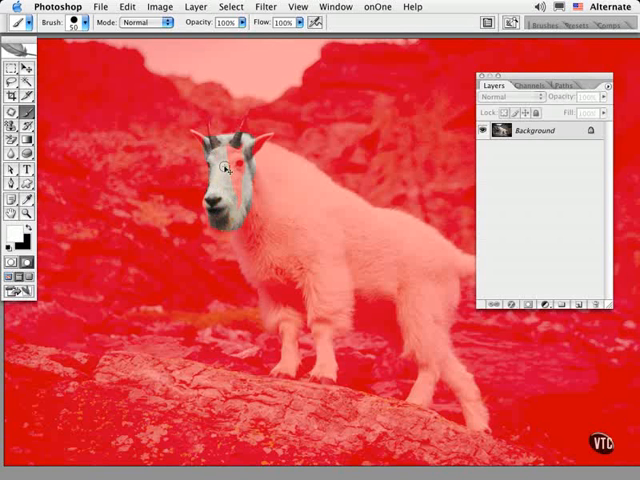
{"action": "left_click_drag", "start_coordinate": [228, 170], "coordinate": [238, 210]}
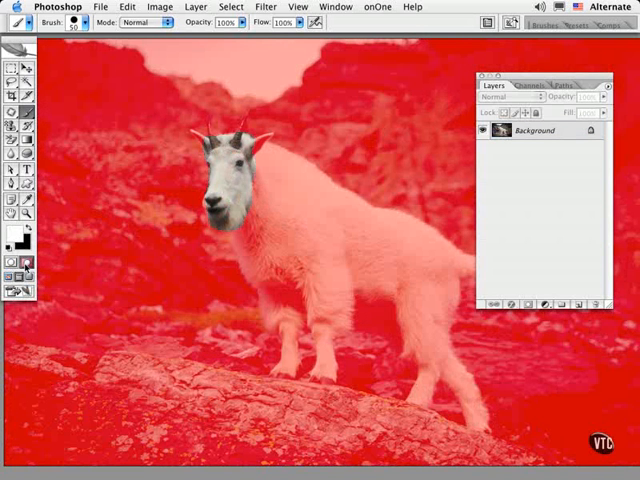
{"action": "mouse_move", "coordinate": [28, 264]}
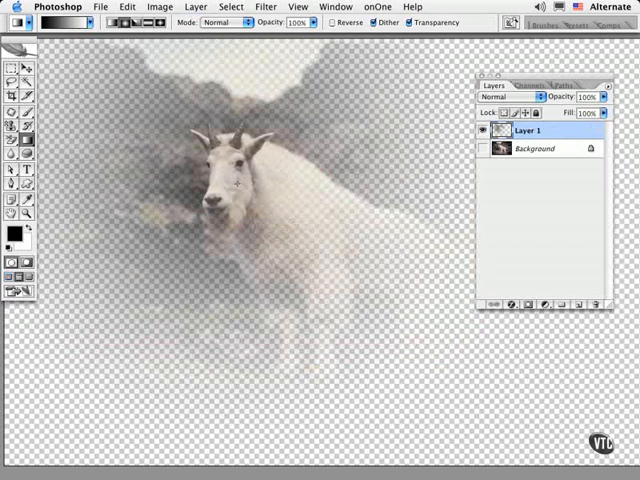
- Discard the trial Layer 1 so only the original goat background layer remains
{"action": "left_click", "coordinate": [484, 148]}
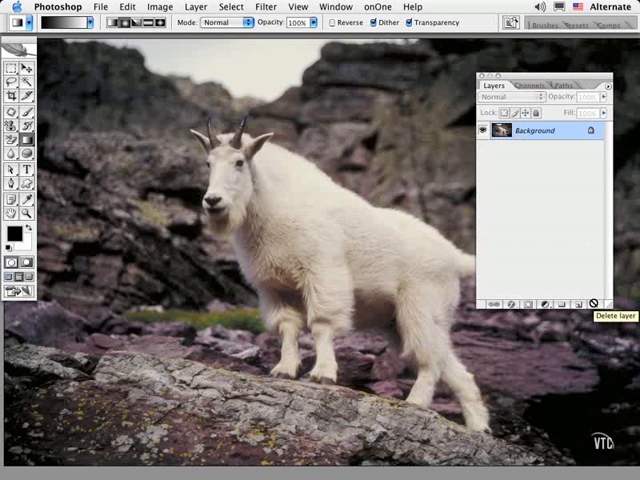
{"action": "mouse_move", "coordinate": [578, 304]}
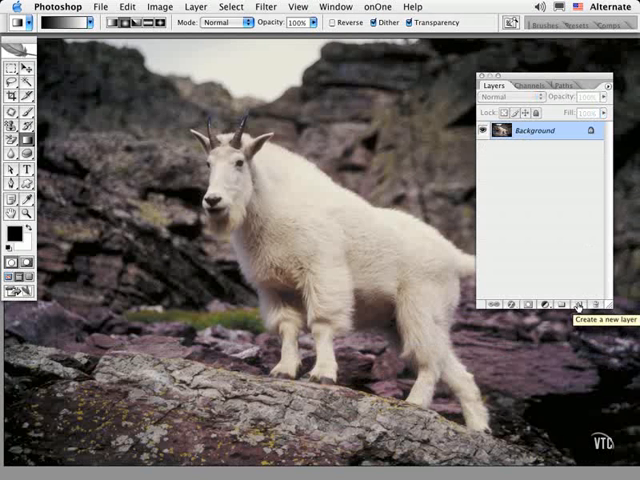
- Switch the active document from the goat photo to Tabby.tif via the Window menu
{"action": "left_click", "coordinate": [336, 6]}
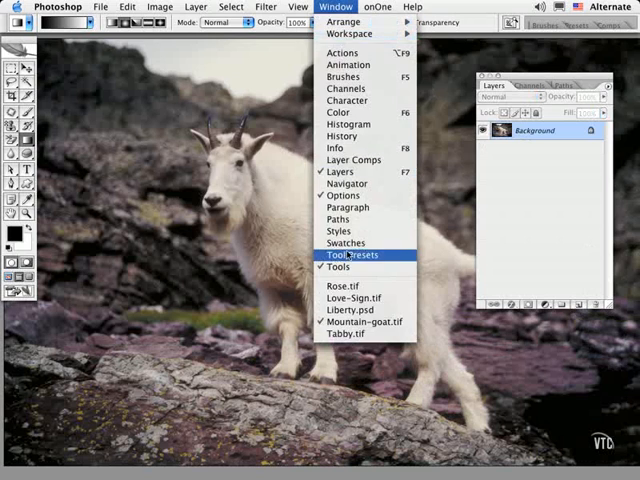
{"action": "left_click", "coordinate": [348, 336]}
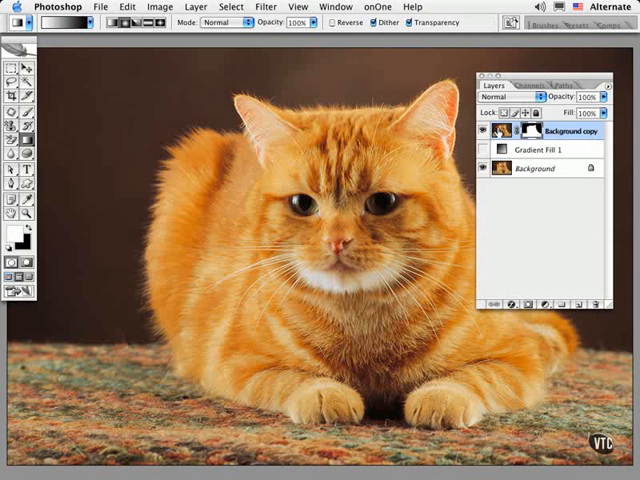
{"action": "mouse_move", "coordinate": [504, 168]}
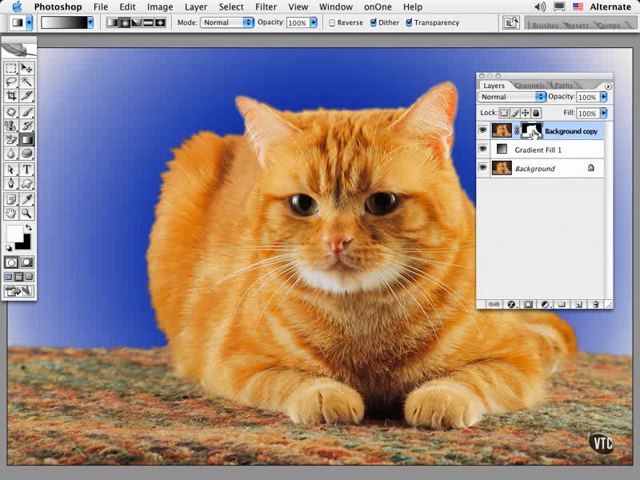
{"action": "mouse_move", "coordinate": [528, 138]}
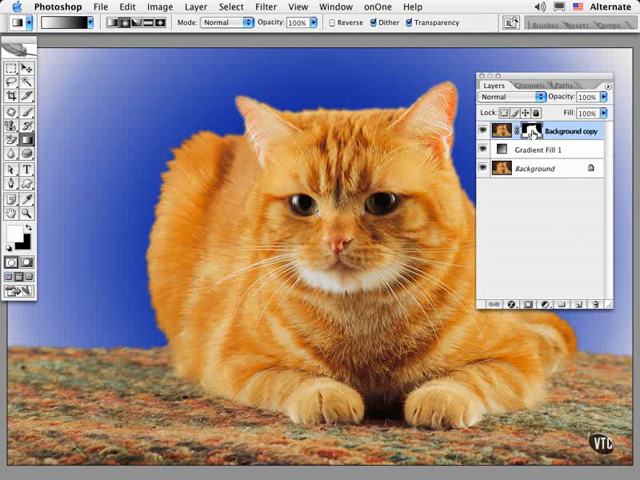
{"action": "mouse_move", "coordinate": [532, 132]}
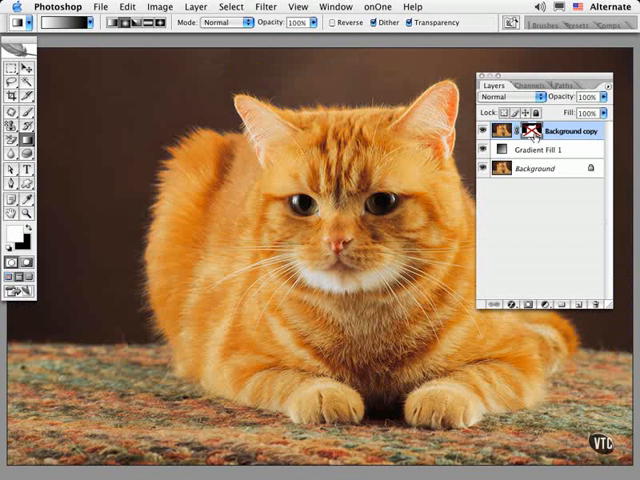
{"action": "mouse_move", "coordinate": [532, 132]}
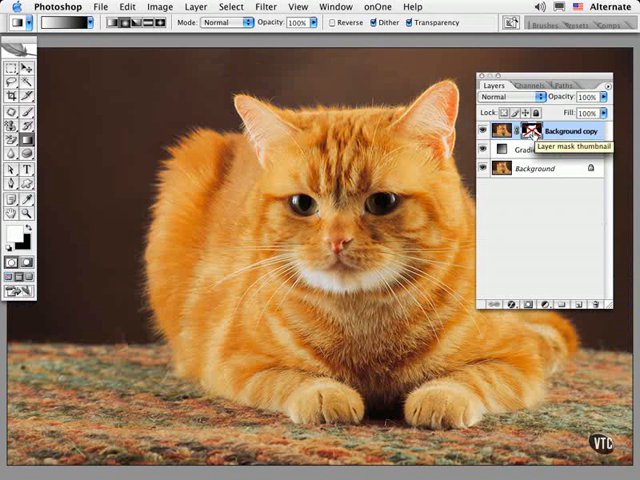
{"action": "left_click", "coordinate": [528, 132]}
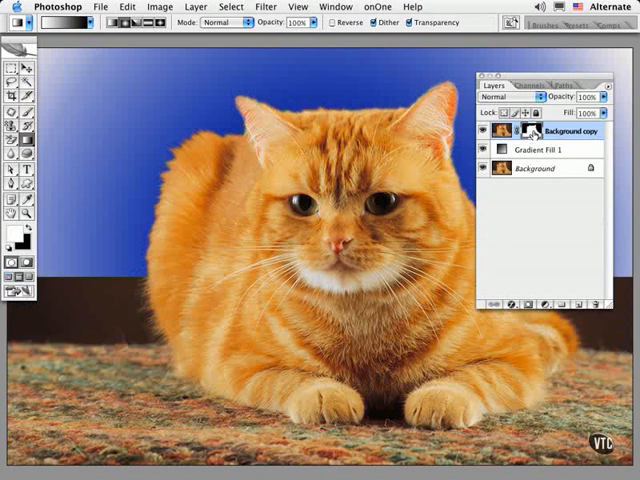